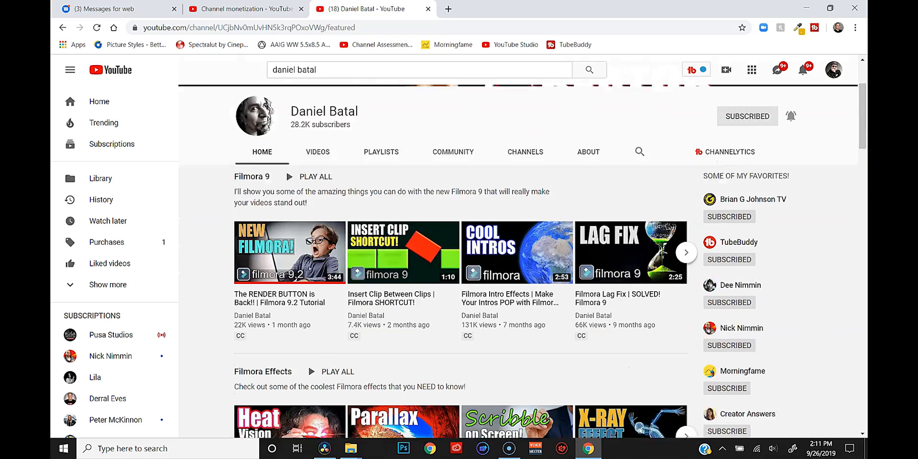
Step: Browse the DaVinci Resolve 16 product page on the Blackmagic Design website
scroll("down", 3)
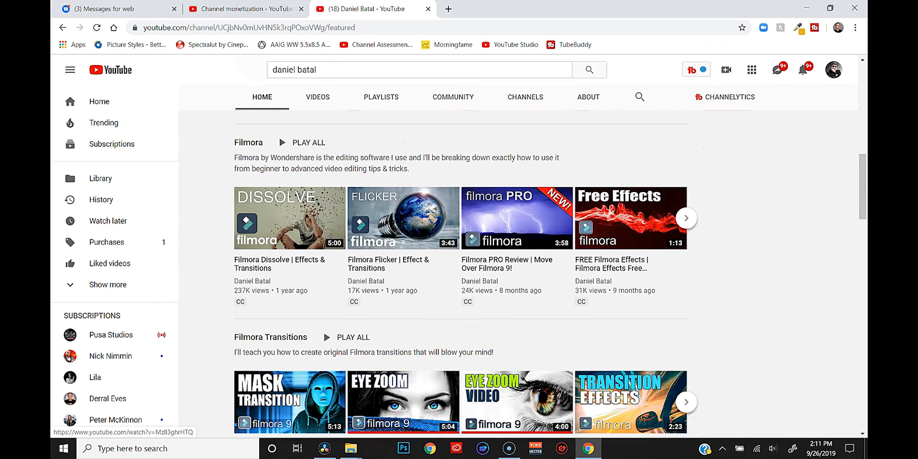
scroll("down", 3)
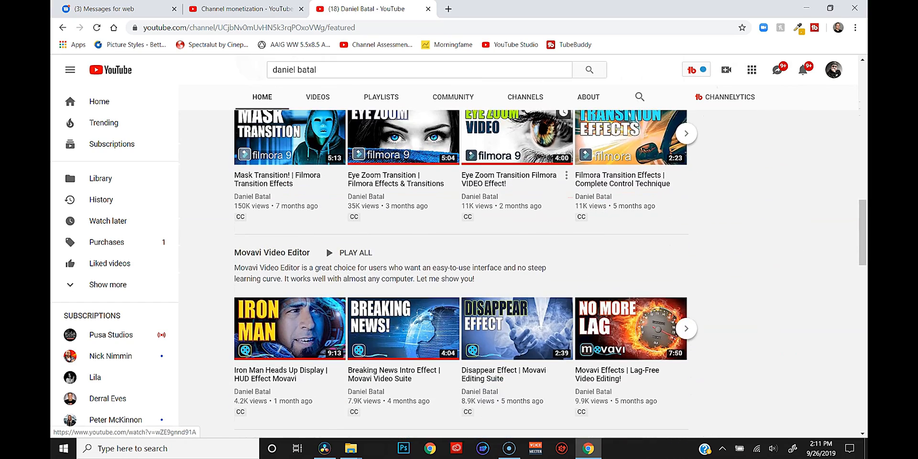
scroll("down", 3)
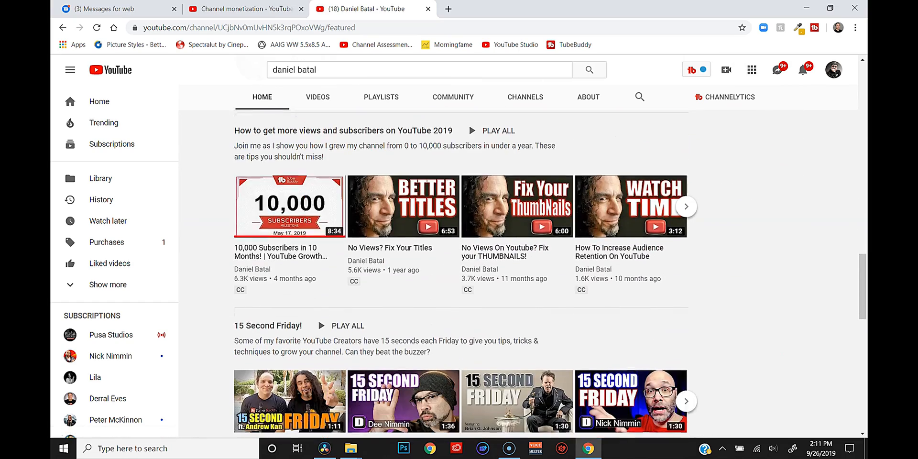
left_click(363, 9)
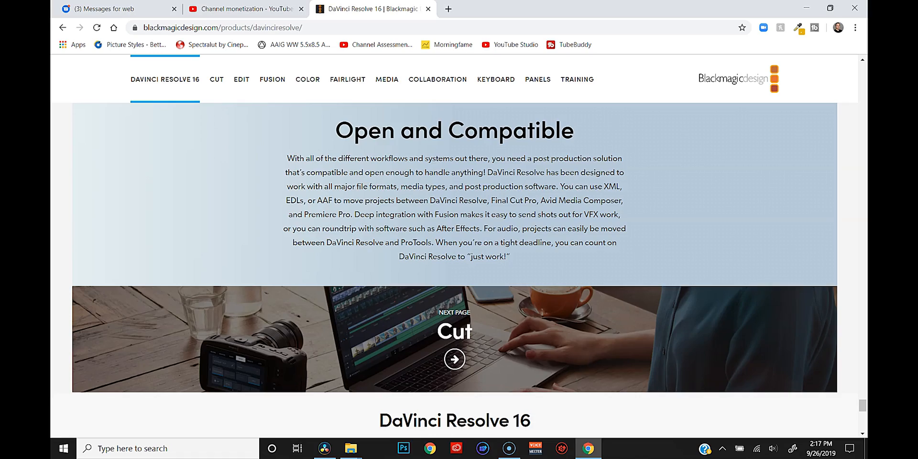
scroll("down", 3)
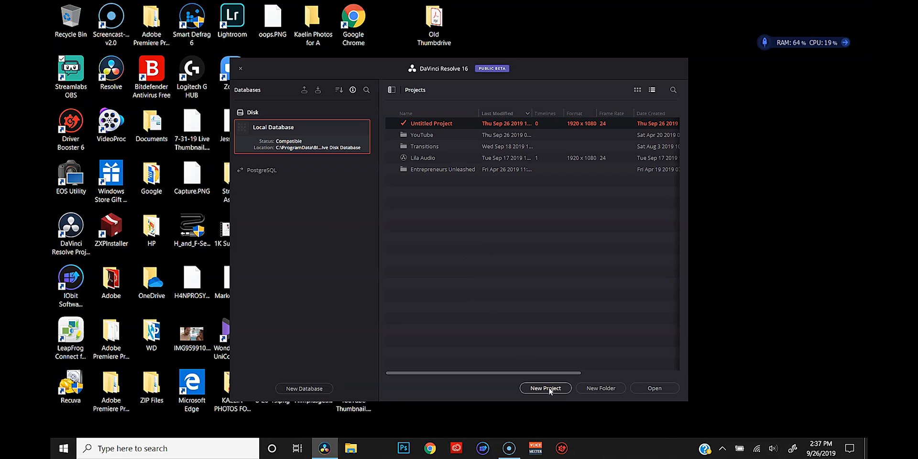
Step: Create 'Test Project' and choose the 24 fps timeline frame rate in Master Settings
left_click(545, 389)
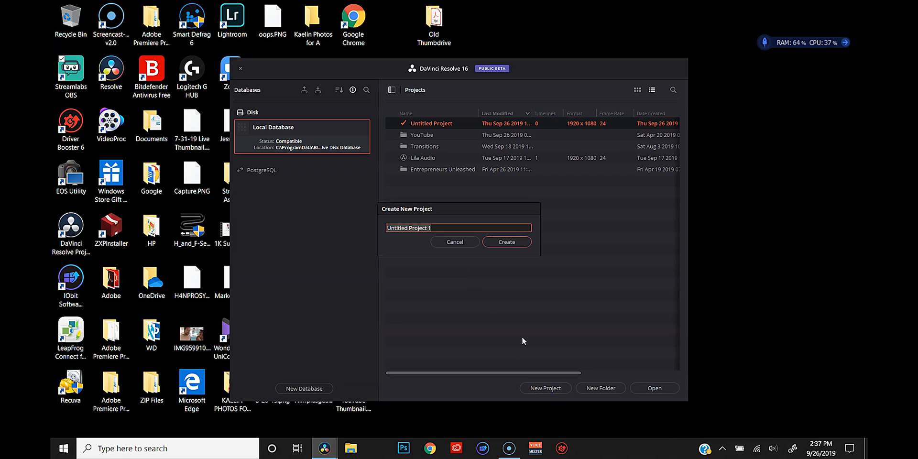
type("Test")
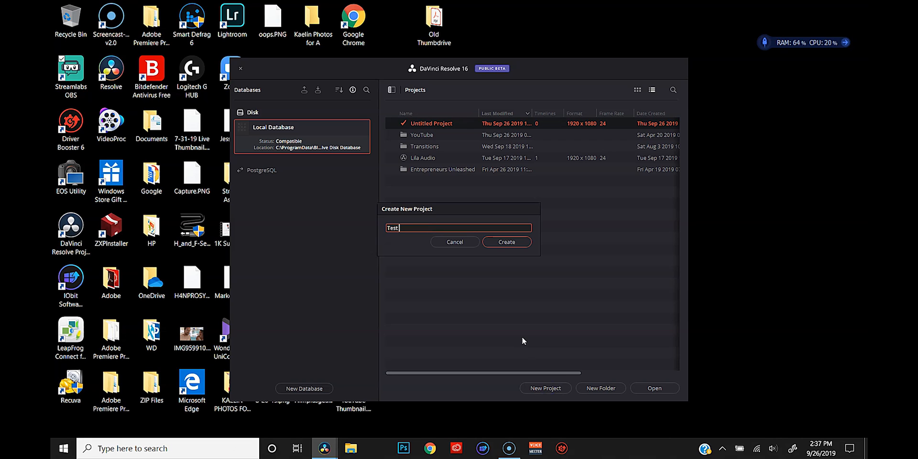
type("Project")
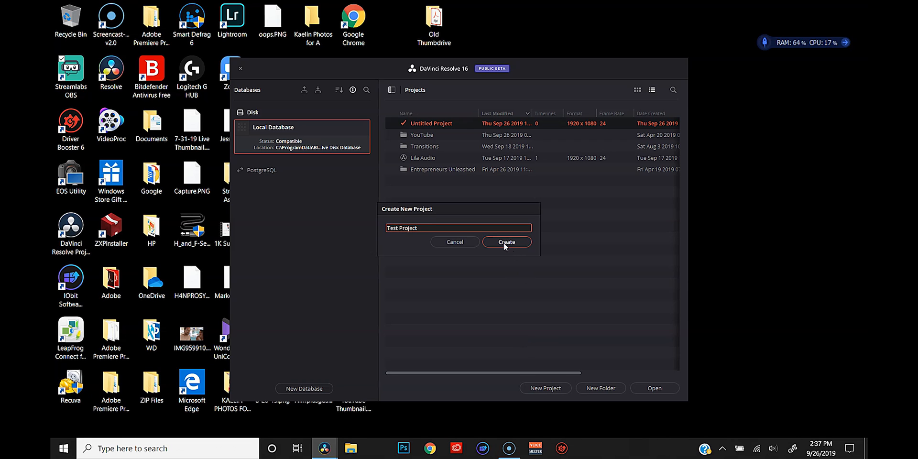
left_click(506, 242)
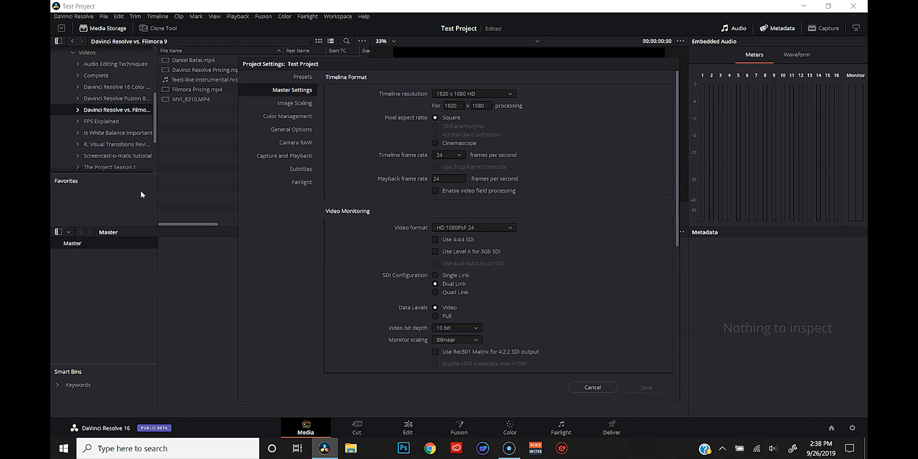
mouse_move(452, 140)
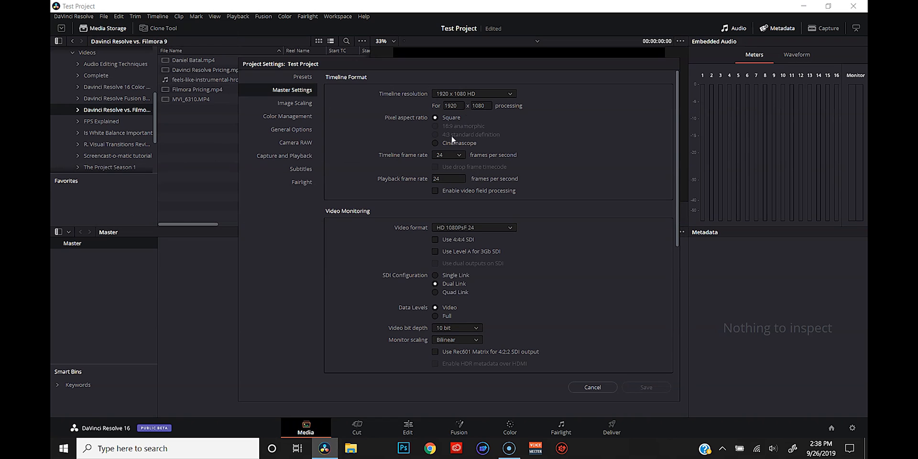
left_click(448, 155)
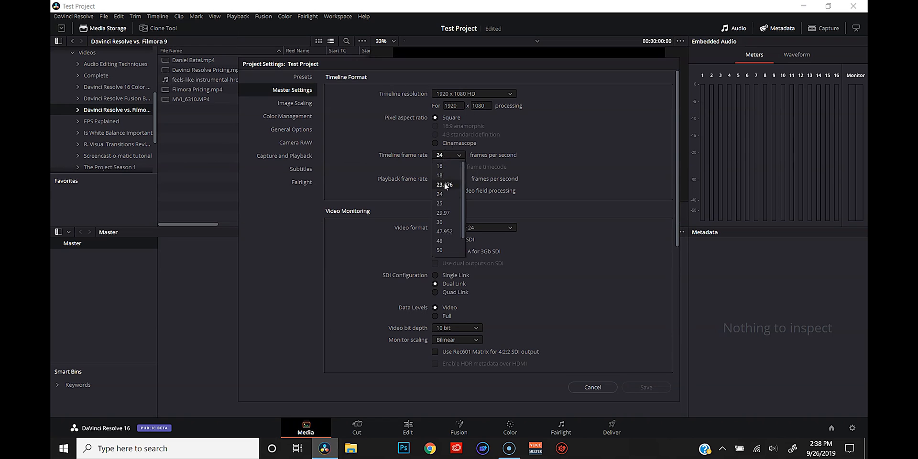
left_click(445, 184)
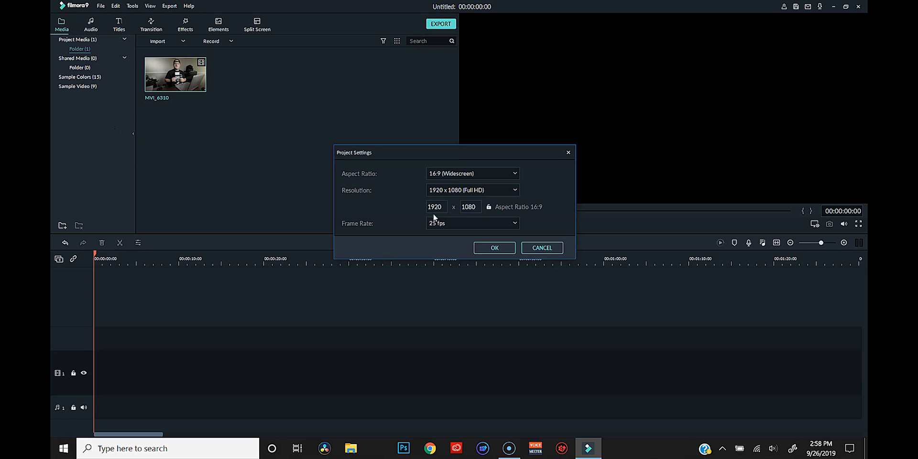
Step: Import the MVI_6310 clip into the project media
left_click(473, 223)
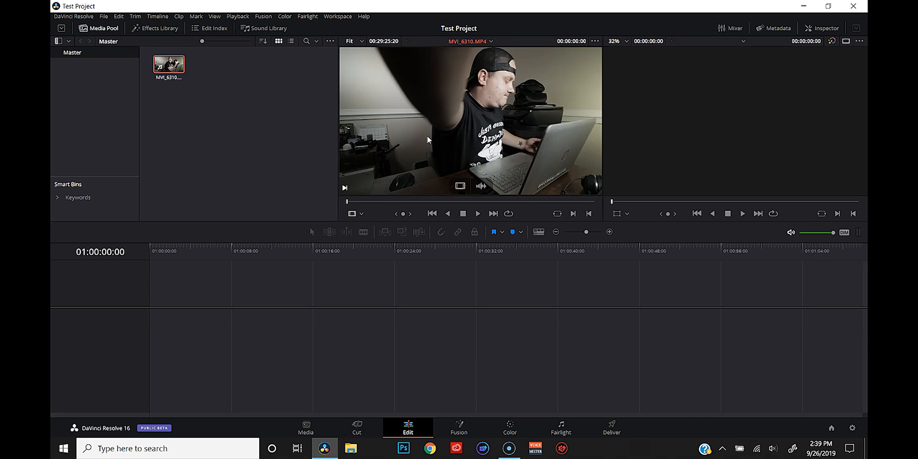
Step: Load MVI_6310 into the source viewer and scrub to a later moment
left_click(478, 213)
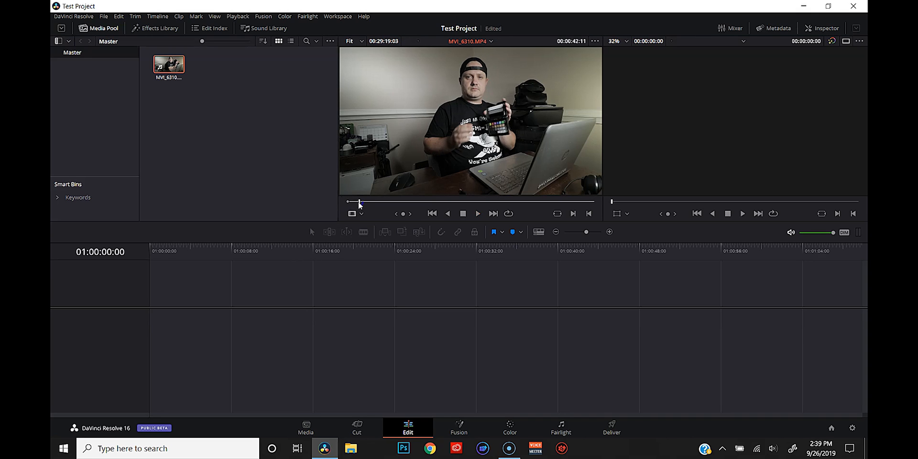
left_click_drag(358, 202, 358, 199)
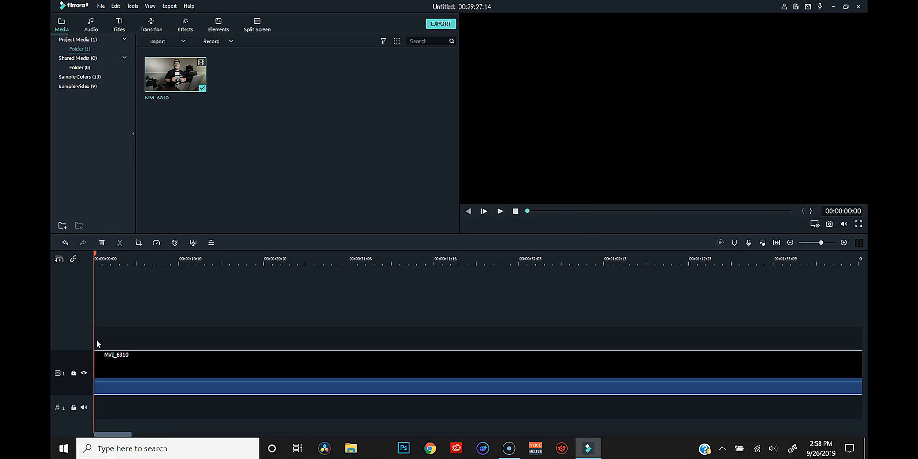
Step: Place MVI_6310 on the Filmora timeline and split it into pieces
left_click(324, 448)
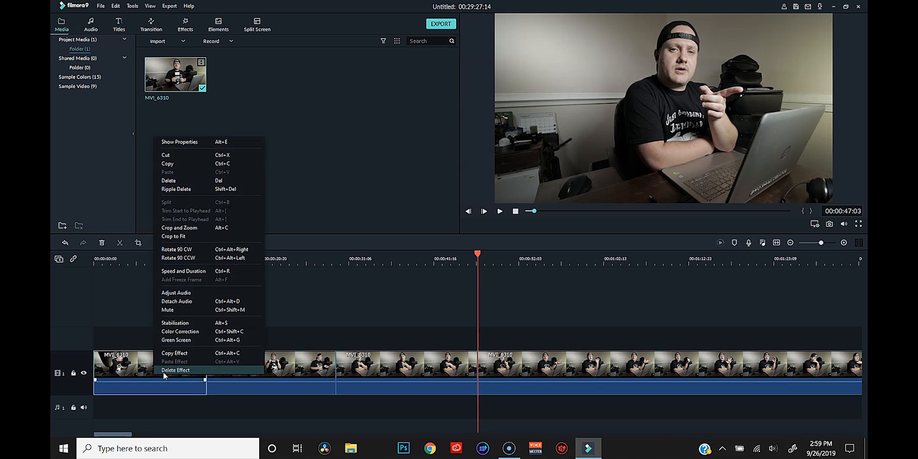
left_click(177, 300)
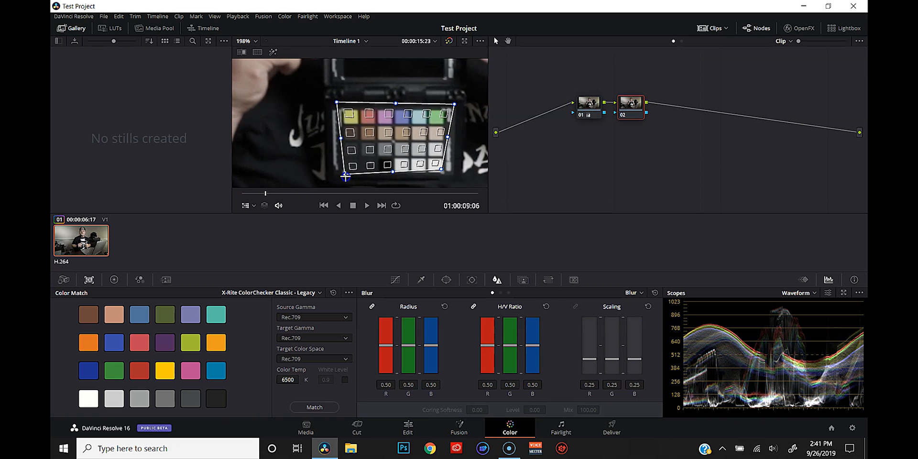
Step: Fit the match grid over the ColorChecker card and pick the chart type
left_click_drag(454, 105, 446, 107)
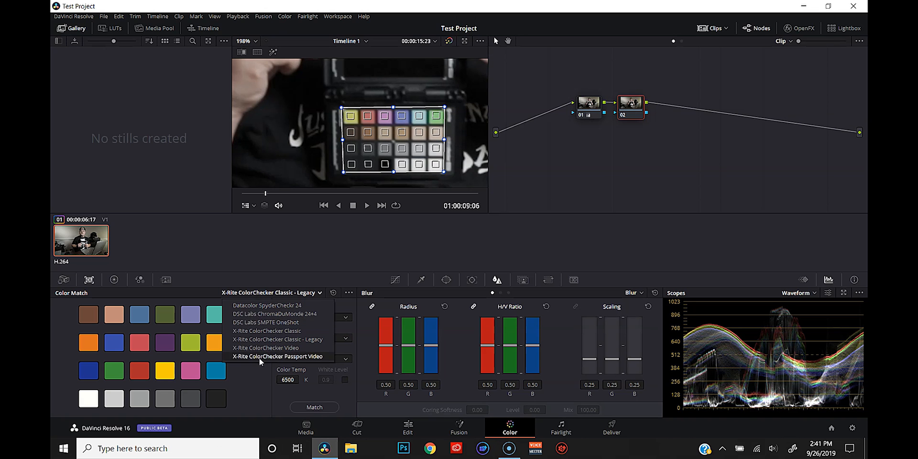
left_click(588, 449)
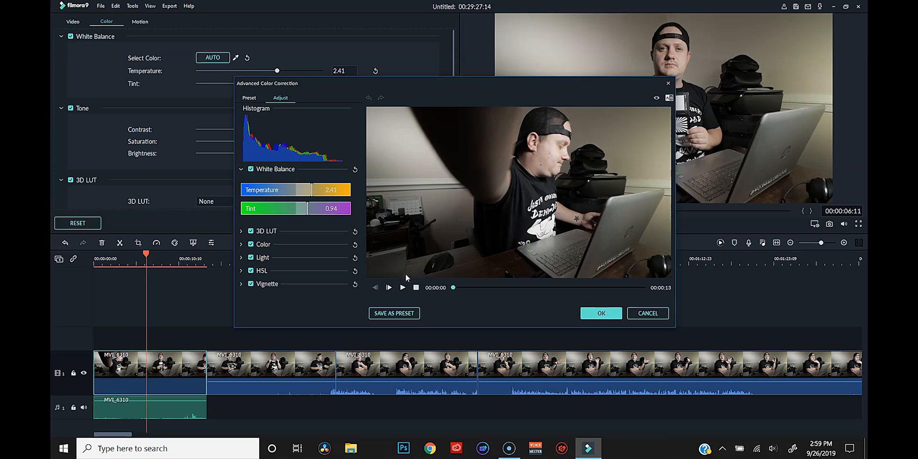
Step: Cool the white balance temperature to 0.73 and lower the clip's saturation
left_click_drag(305, 190, 264, 190)
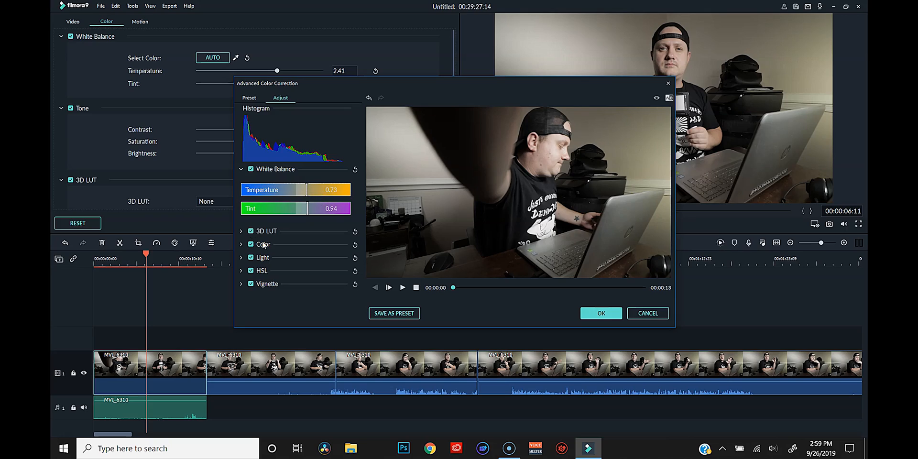
left_click(262, 245)
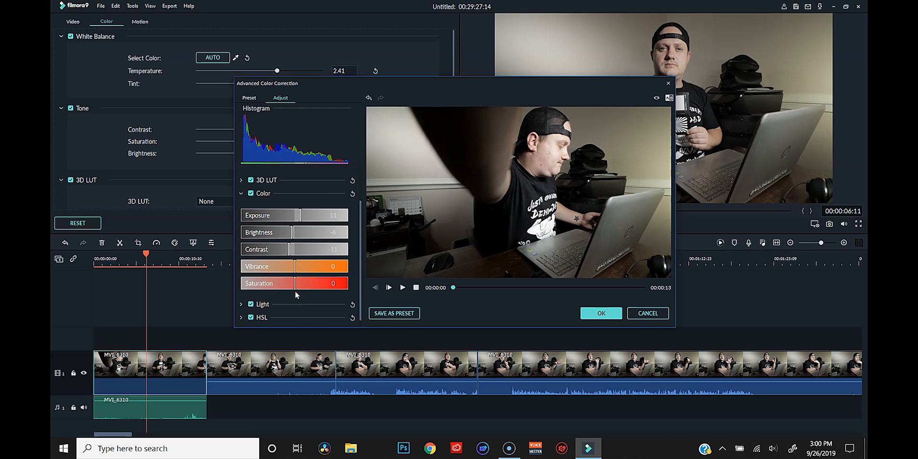
left_click_drag(333, 284, 293, 283)
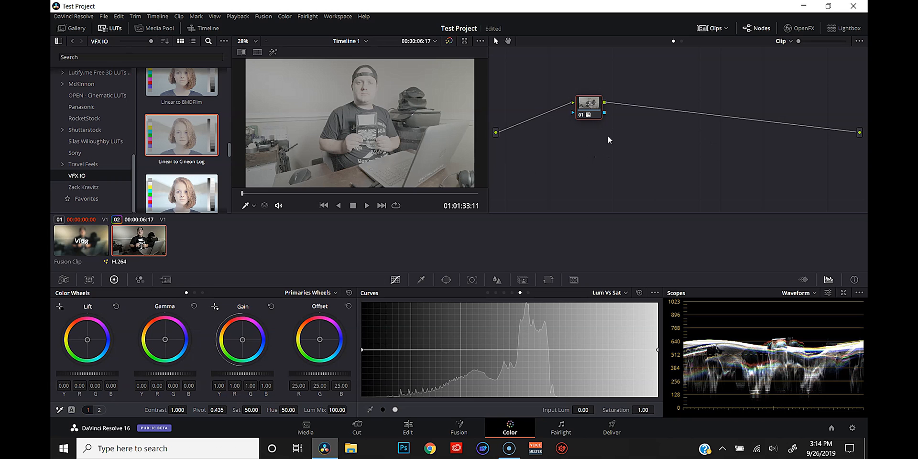
mouse_move(589, 117)
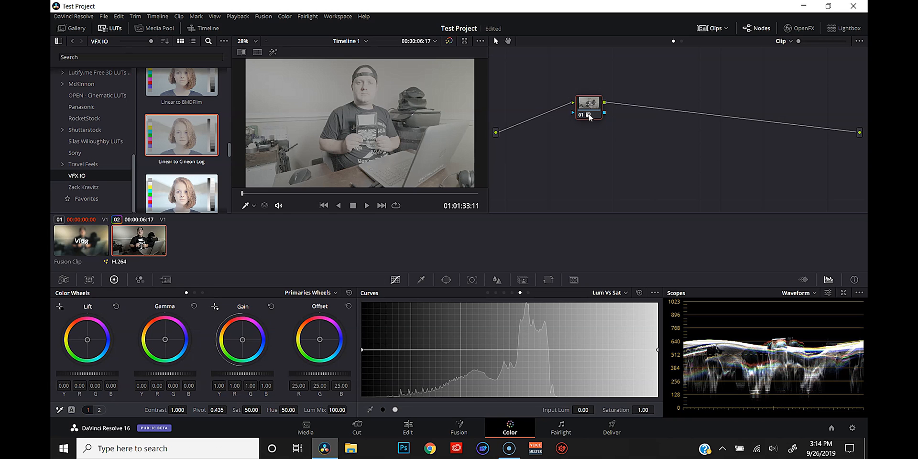
Step: Apply the VFX IO Linear to Cineon Log LUT to node 01
left_click(589, 449)
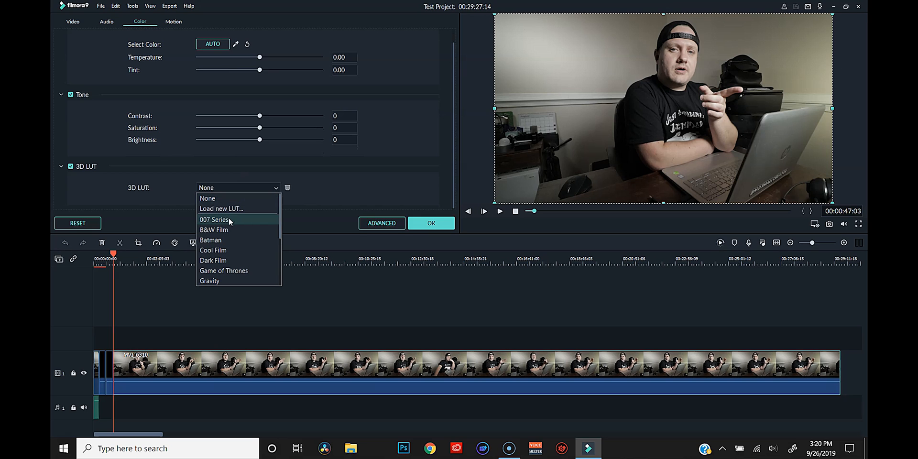
Step: Try the 007 Series, B&W Film, Batman, Cool Film and Dark Film LUTs, then add a 0.92 s fade-in
left_click(214, 220)
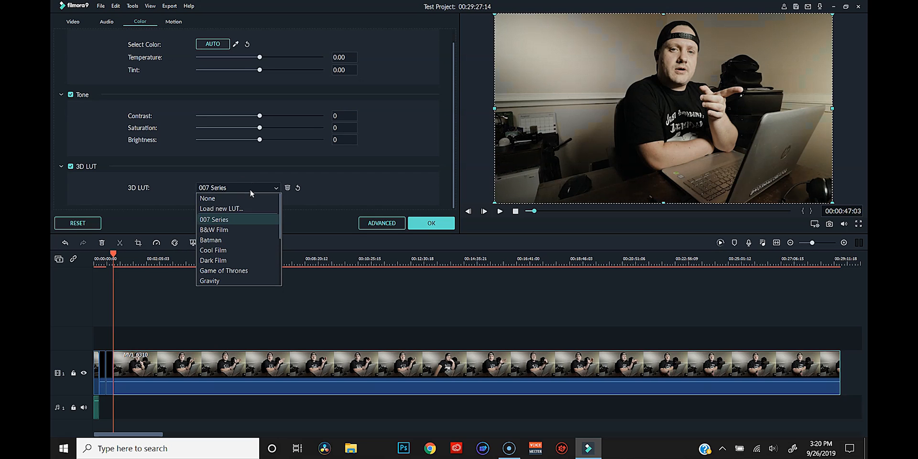
left_click(213, 230)
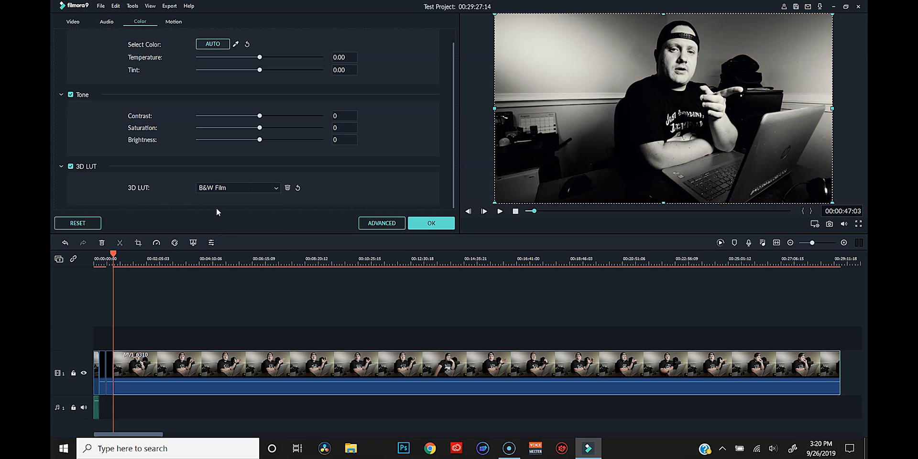
left_click(237, 188)
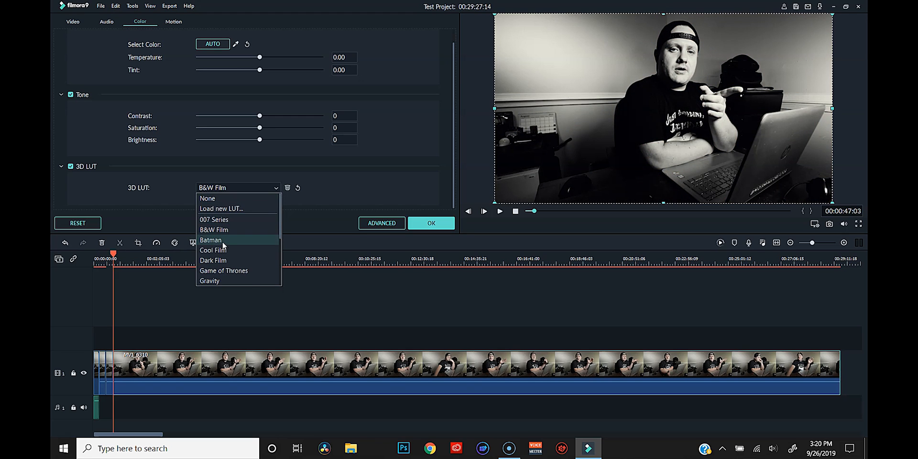
left_click(211, 241)
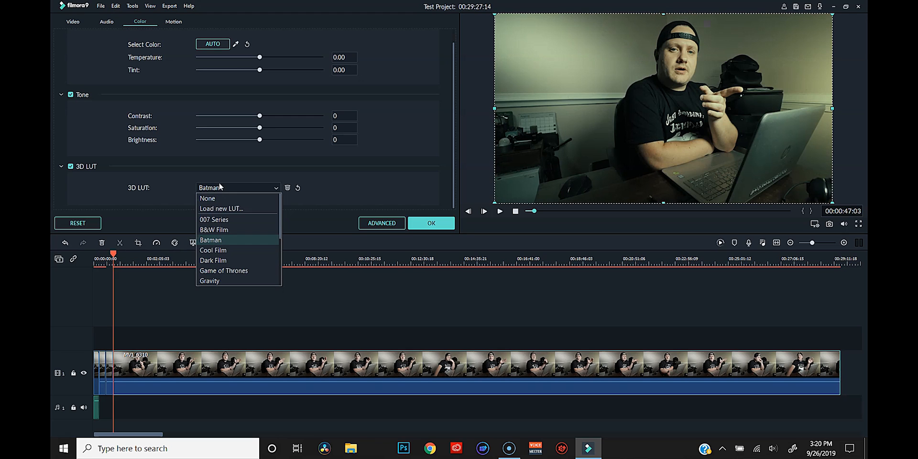
left_click(213, 251)
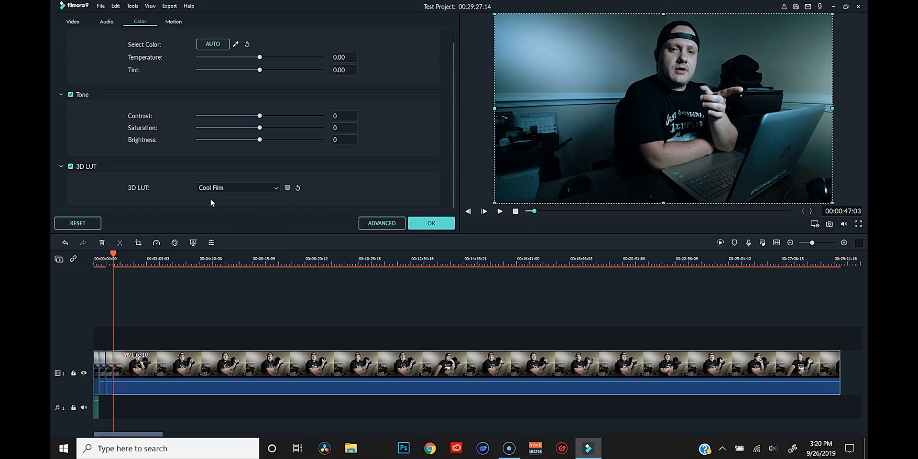
left_click(238, 188)
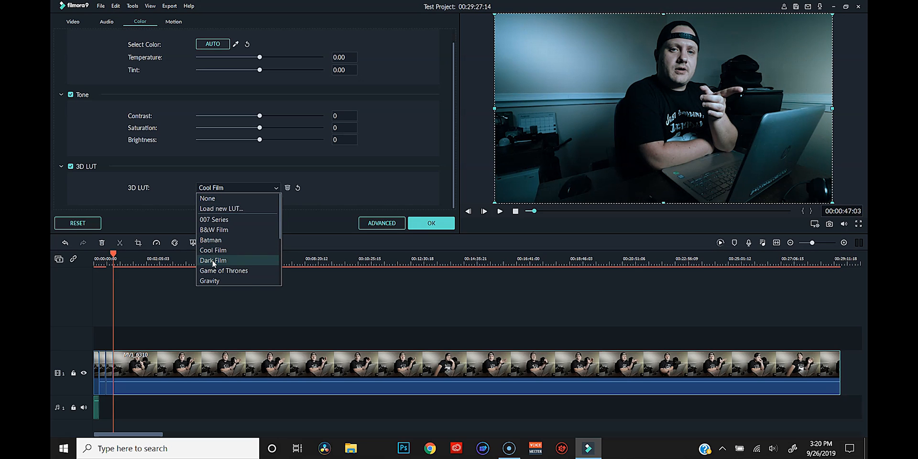
left_click(214, 260)
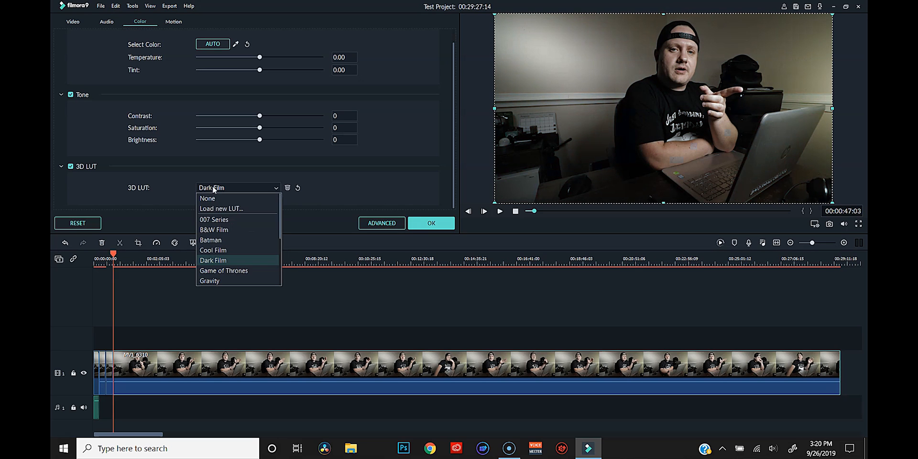
left_click(224, 270)
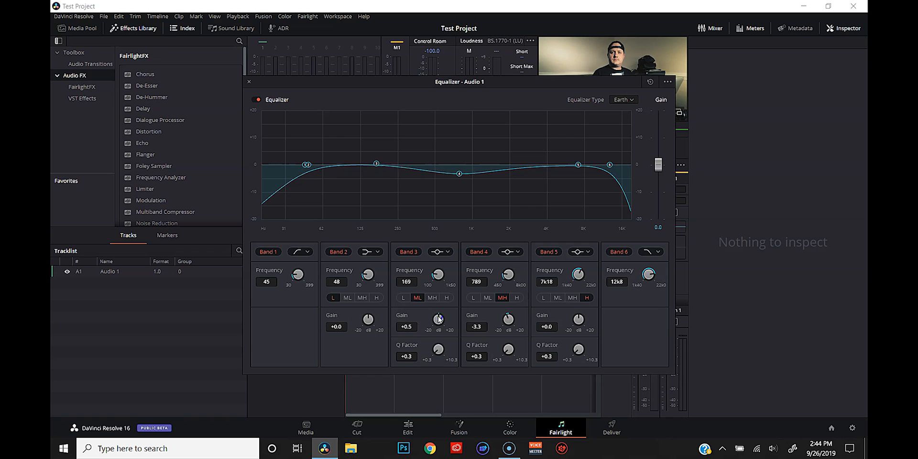
left_click_drag(578, 319, 578, 305)
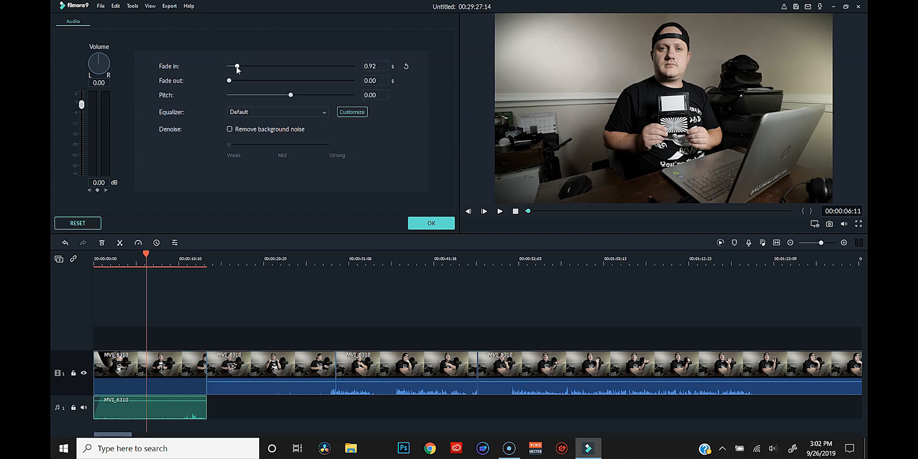
Step: Set a 1.04 s audio fade-out and apply the Rock'n'Roll equalizer preset
left_click_drag(228, 80, 237, 80)
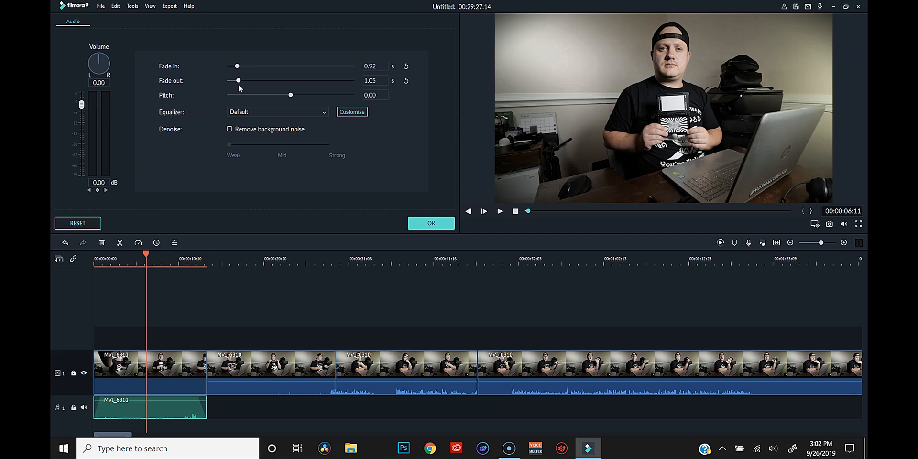
left_click(277, 112)
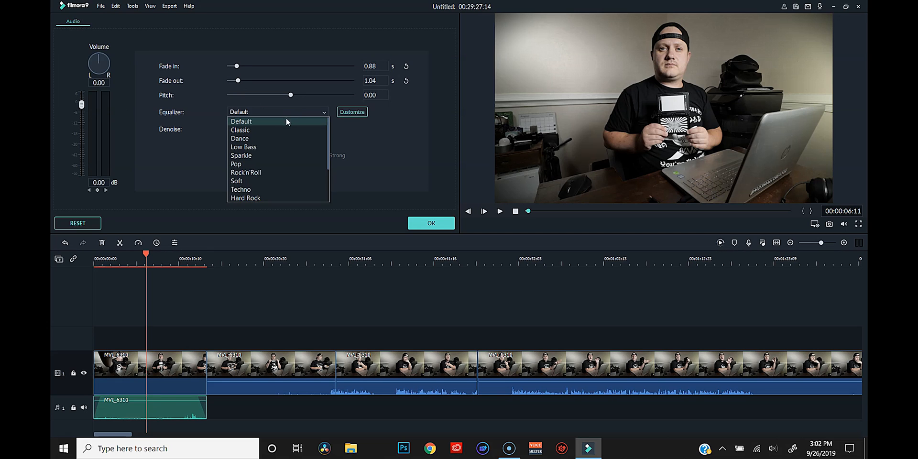
left_click(245, 172)
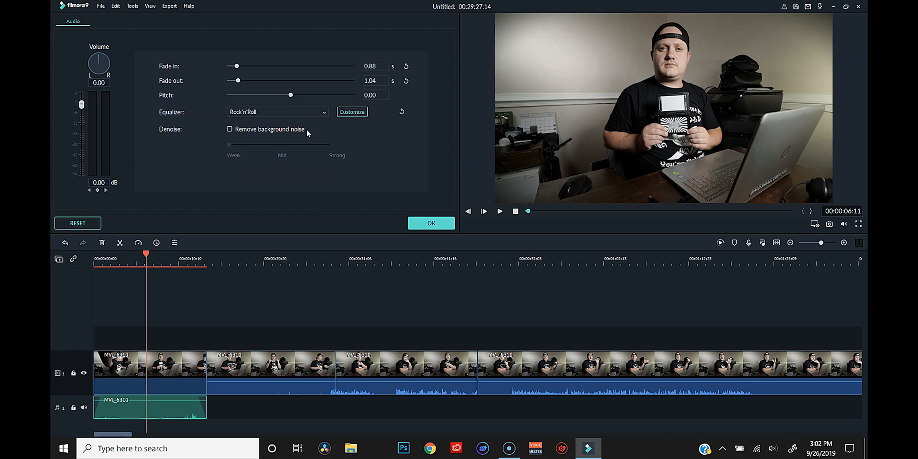
left_click(352, 112)
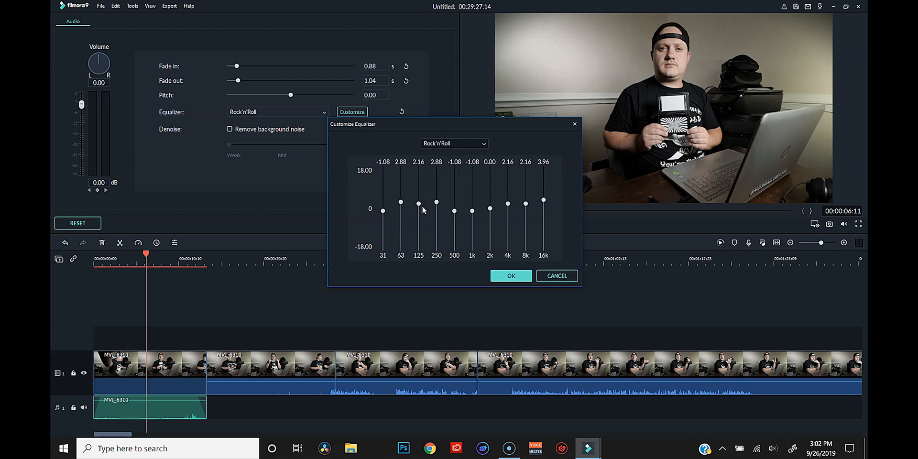
mouse_move(483, 253)
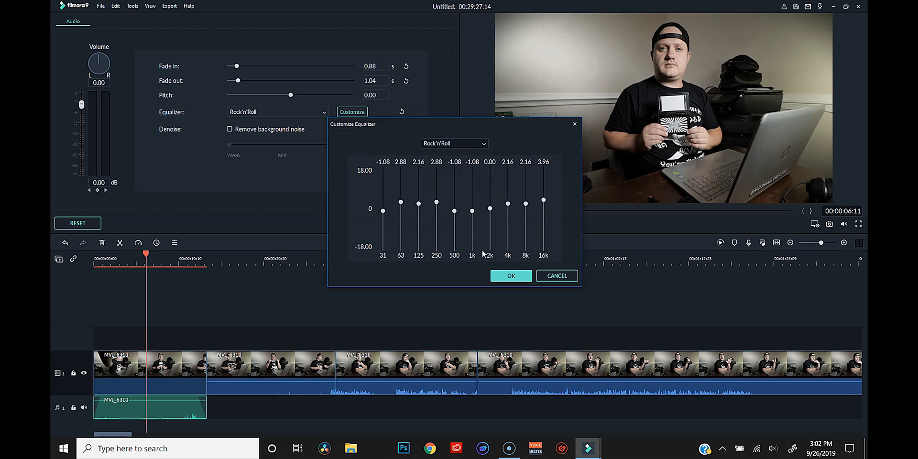
left_click(511, 276)
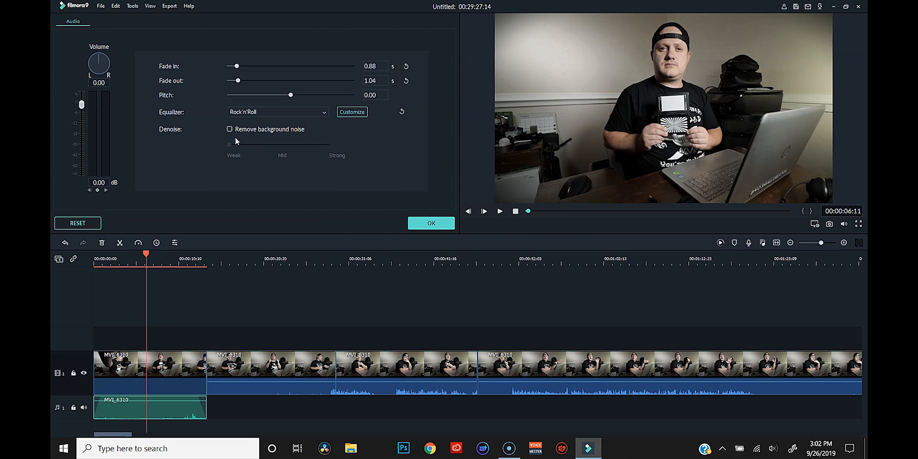
left_click(230, 128)
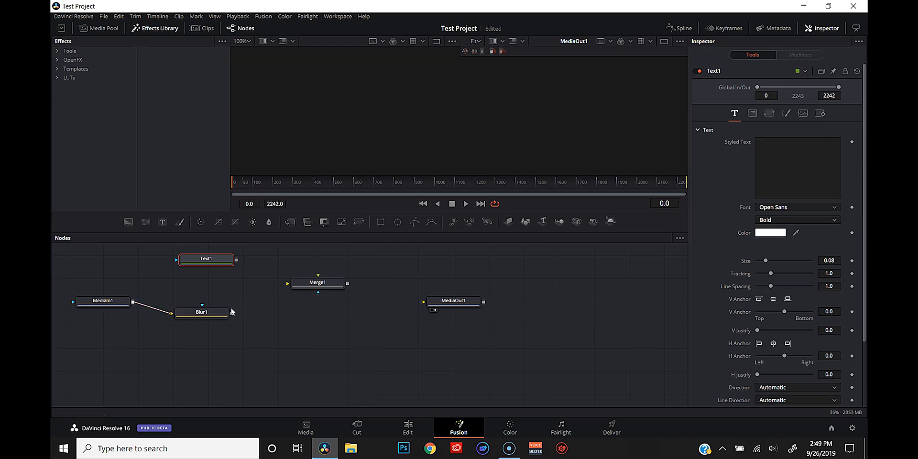
Step: Wire Text1 and Blur1 into Merge1 and MediaOut1, show text transform, then browse Filmora's Lomography filters
left_click(318, 283)
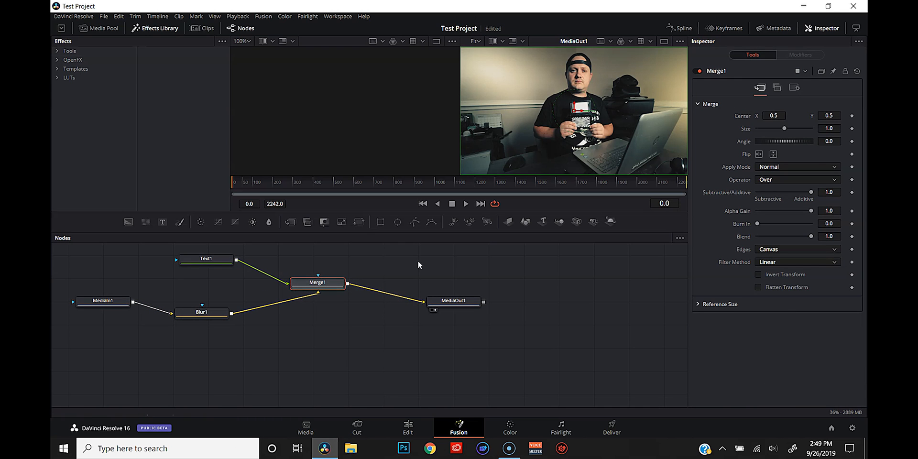
left_click(202, 312)
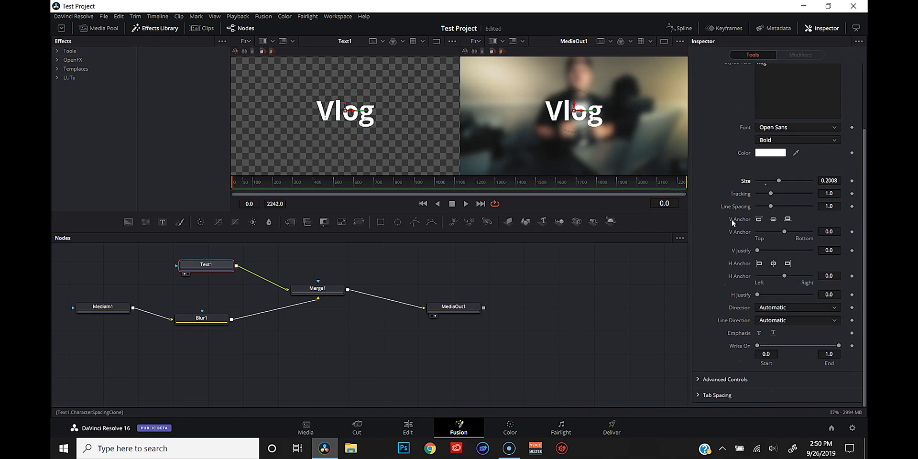
left_click(769, 113)
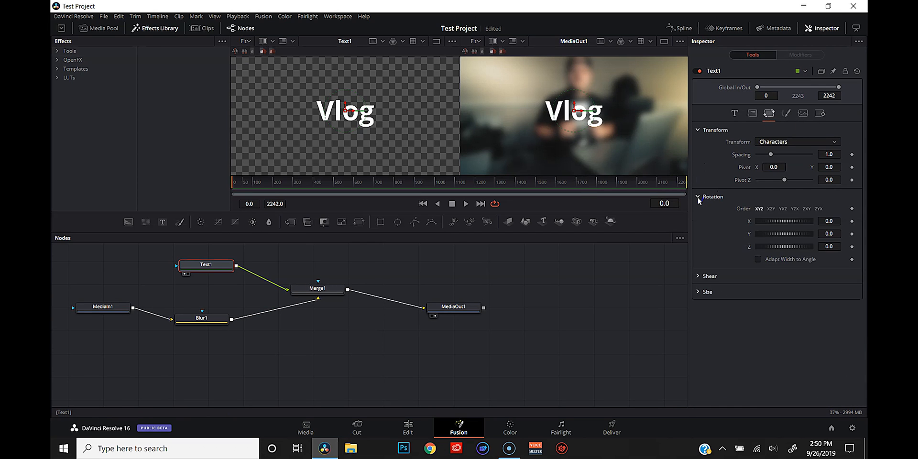
left_click(589, 448)
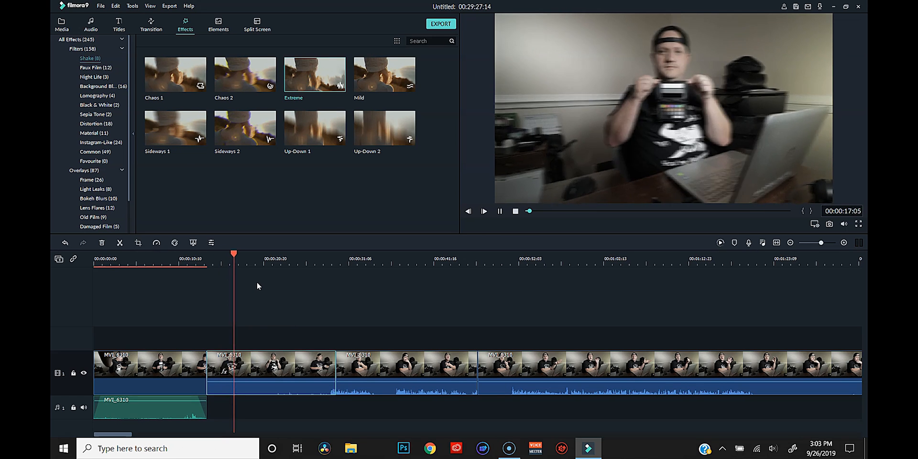
left_click(97, 96)
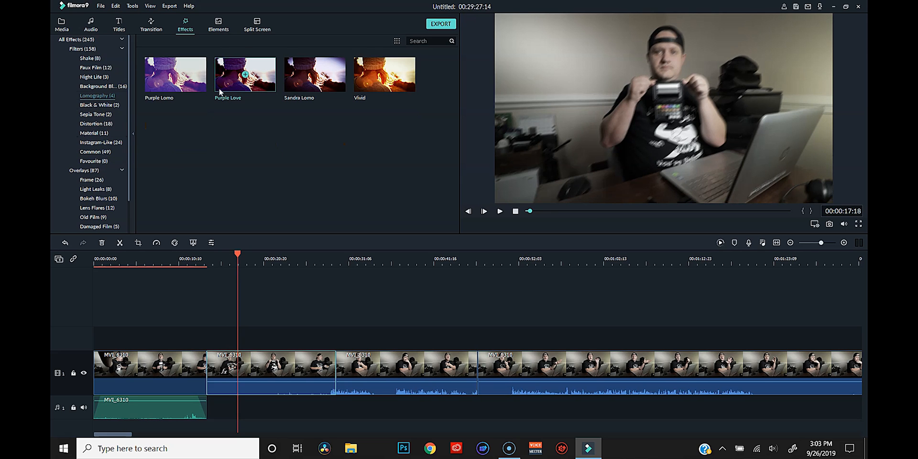